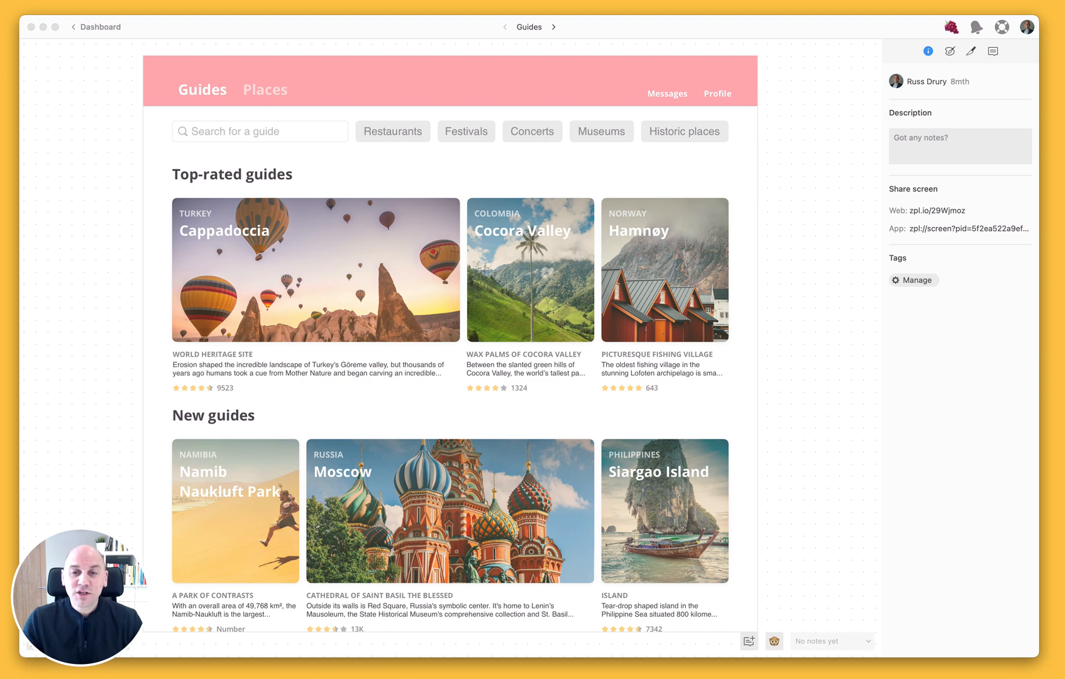
{"action": "mouse_move", "coordinate": [730, 369]}
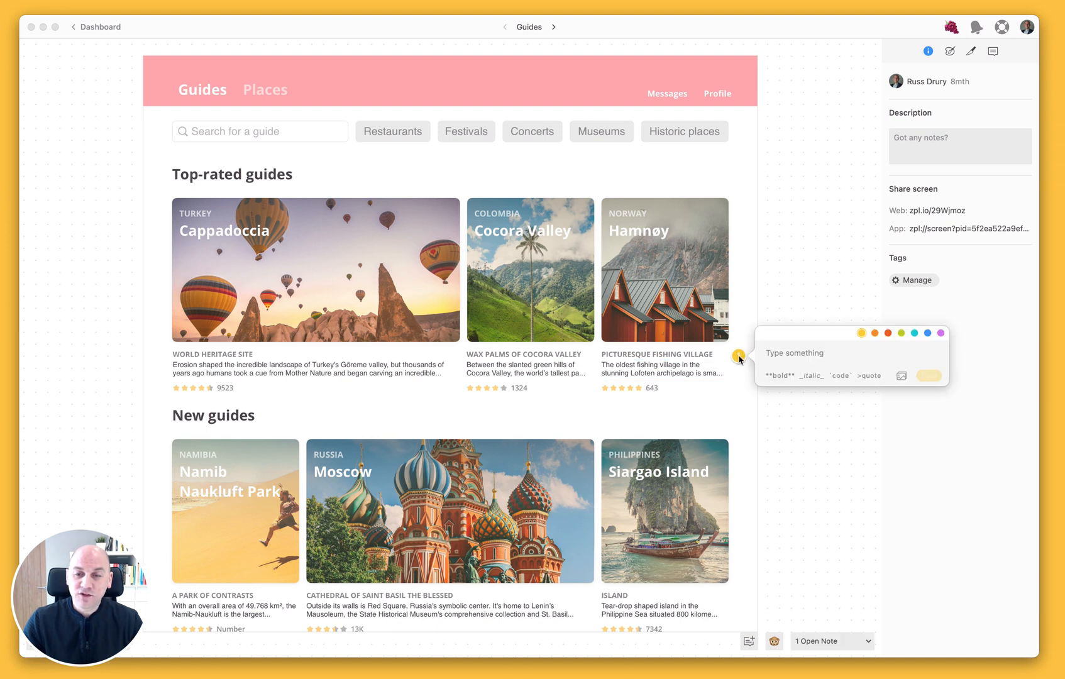
{"action": "mouse_move", "coordinate": [806, 354]}
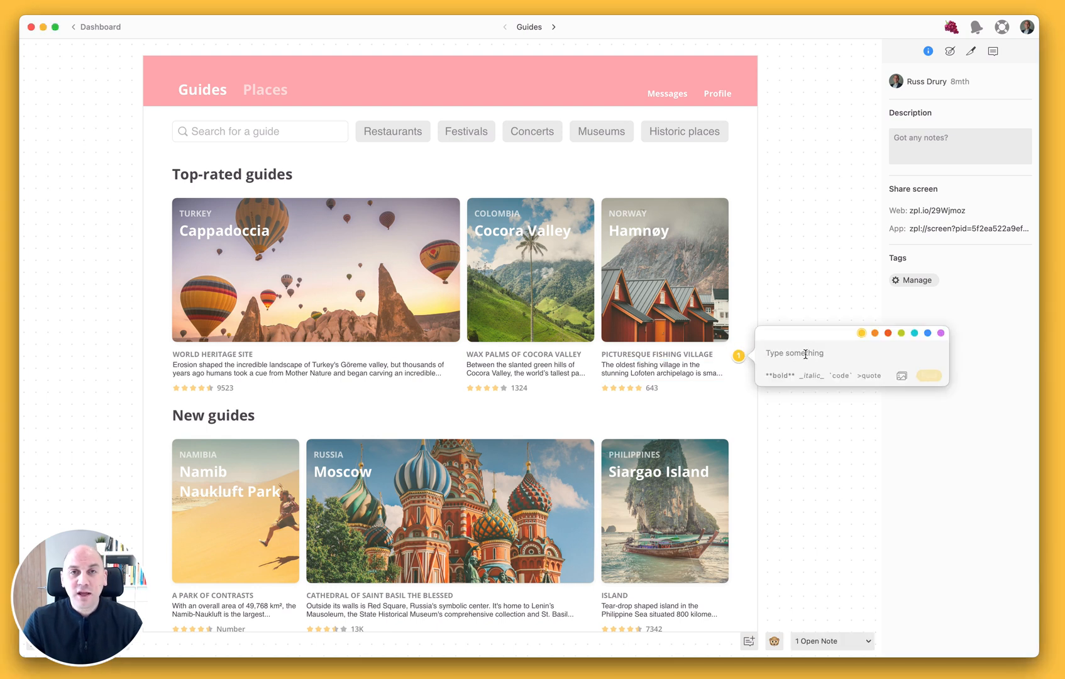
{"action": "mouse_move", "coordinate": [848, 384]}
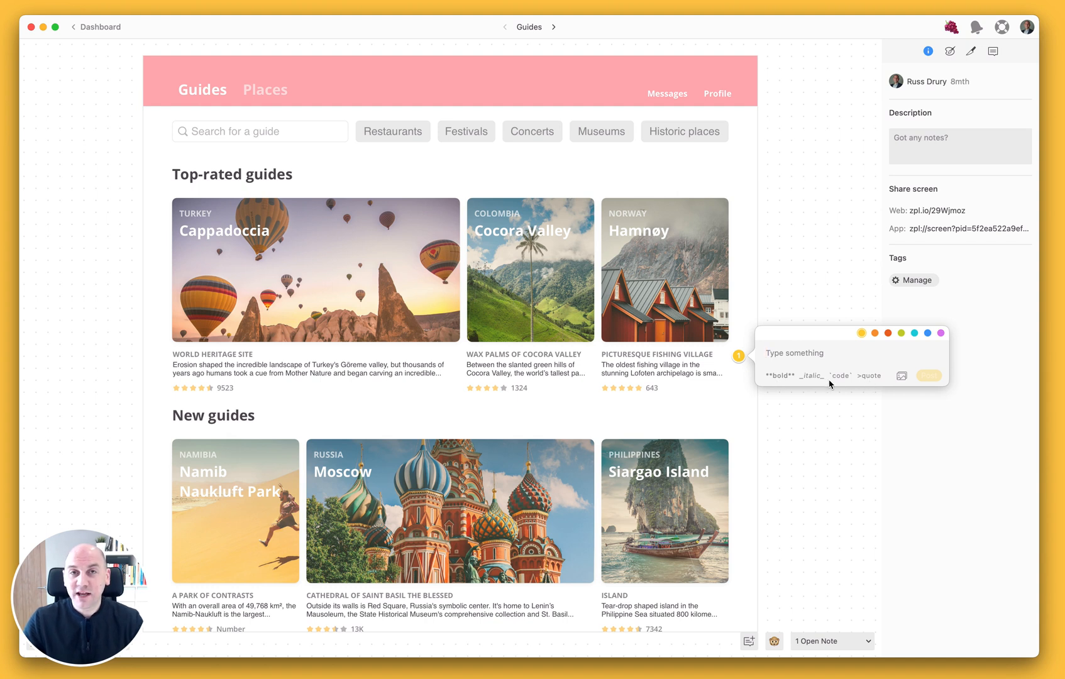
{"action": "mouse_move", "coordinate": [791, 384]}
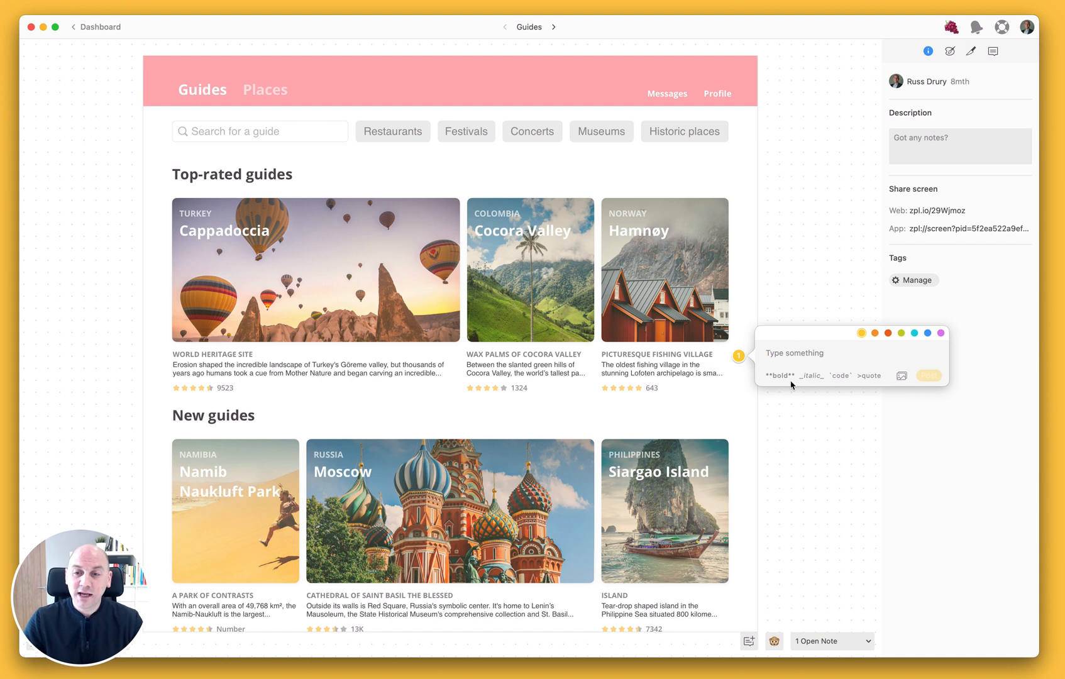
{"action": "mouse_move", "coordinate": [827, 387]}
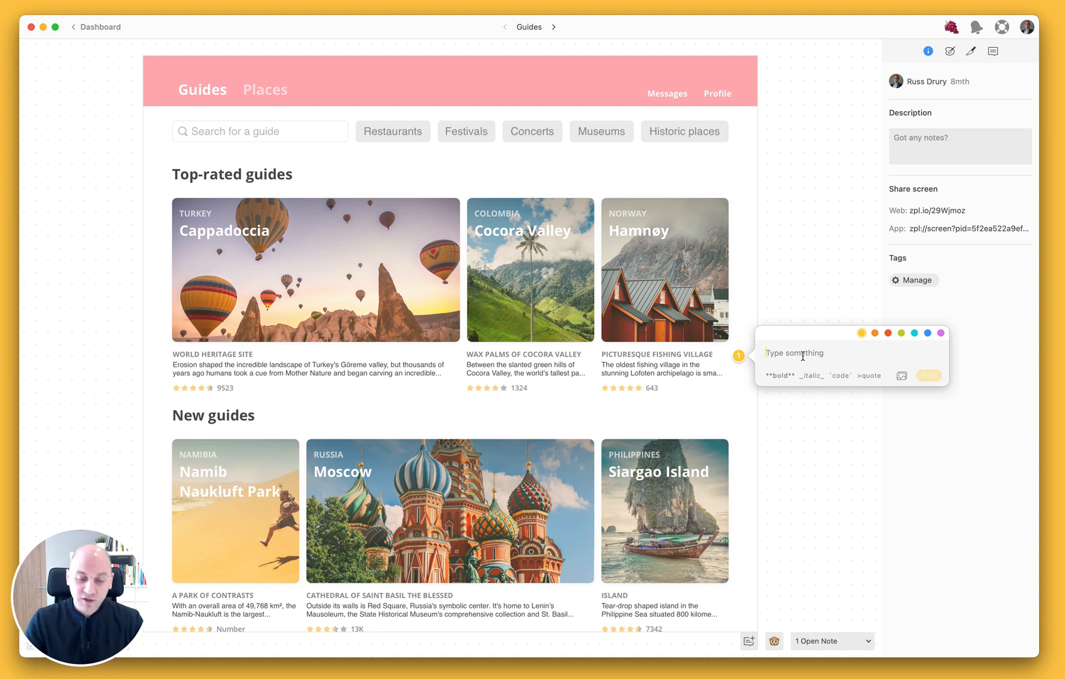
- Post the Hamnøy note "This is the **best** update to notes" with best in bold
{"action": "type", "text": "This is the"}
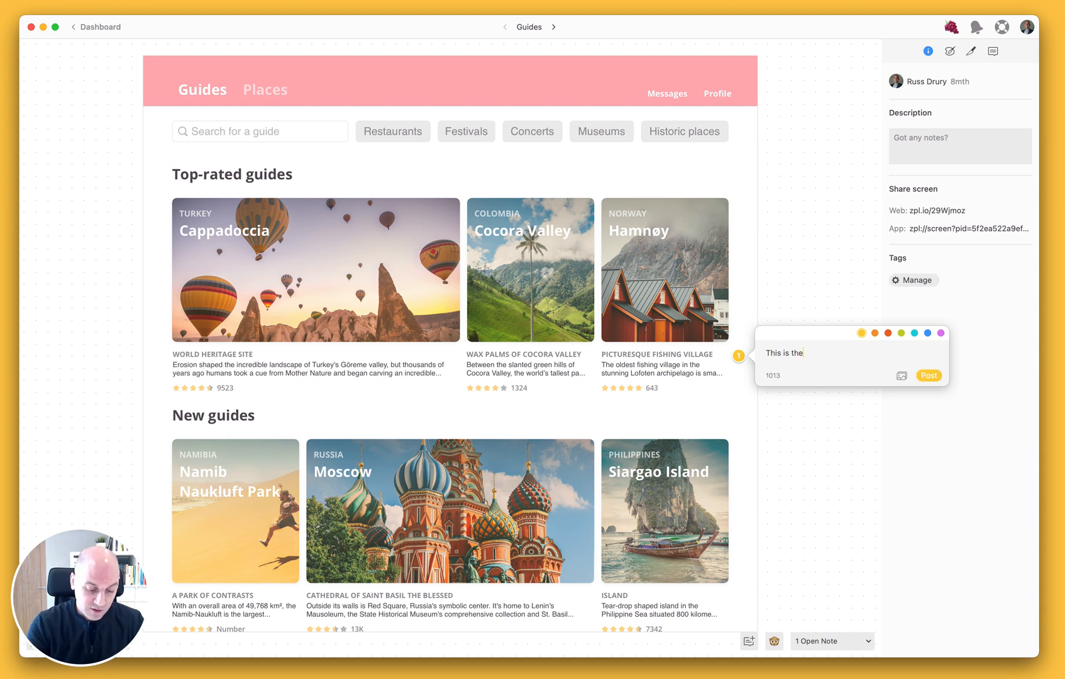
{"action": "type", "text": "**best"}
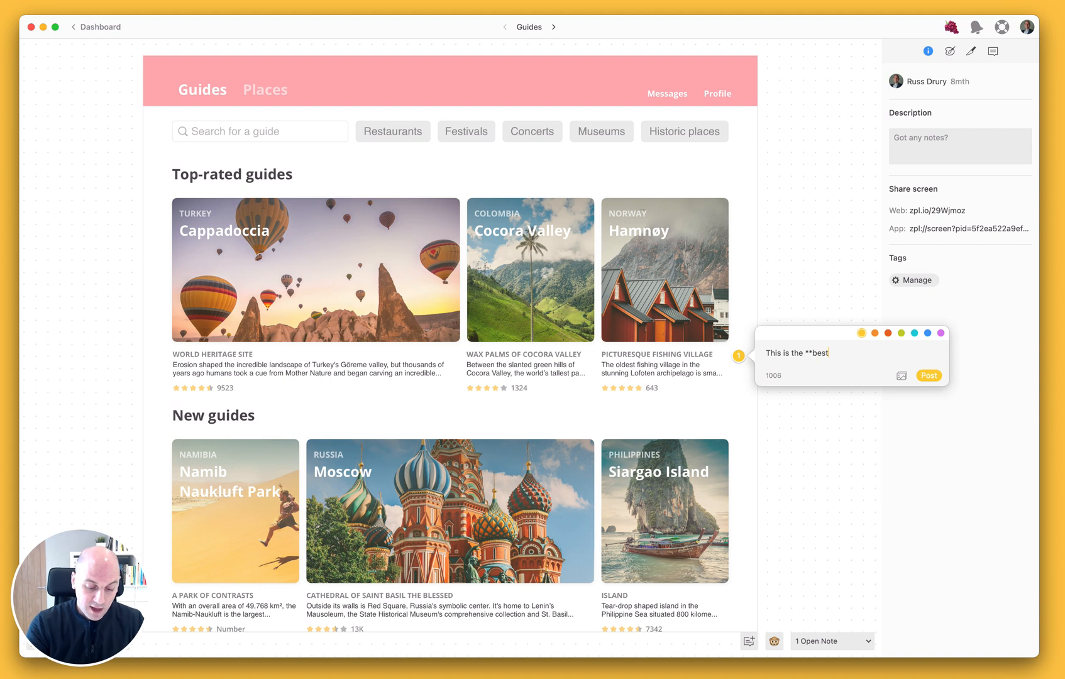
{"action": "type", "text": "** update"}
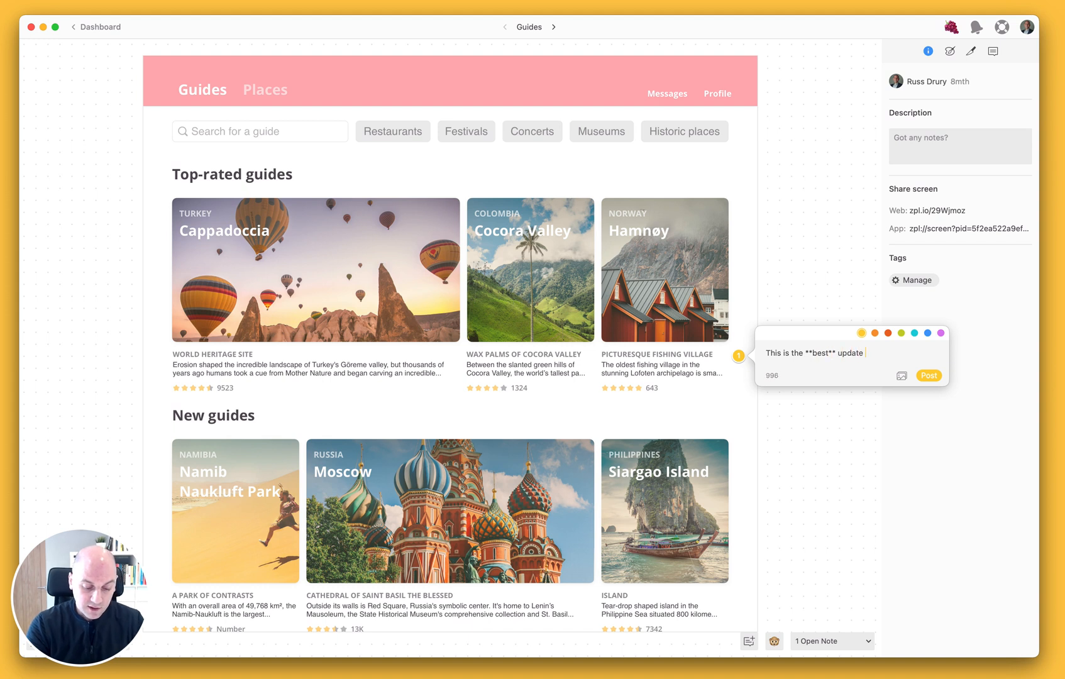
{"action": "type", "text": "to notes"}
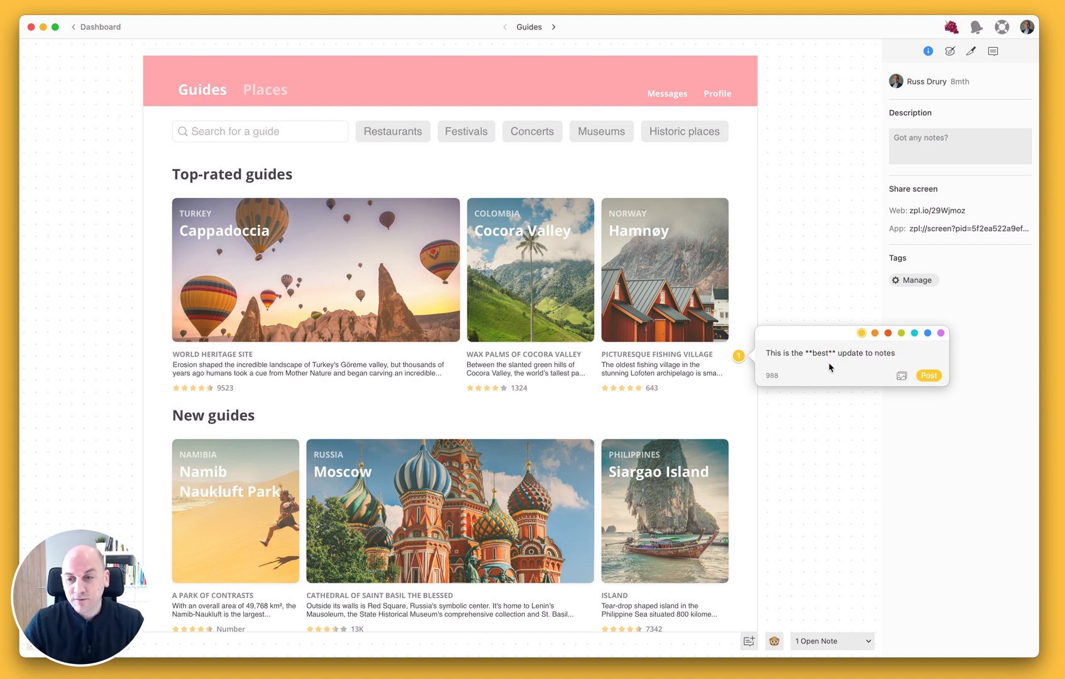
{"action": "left_click", "coordinate": [928, 375]}
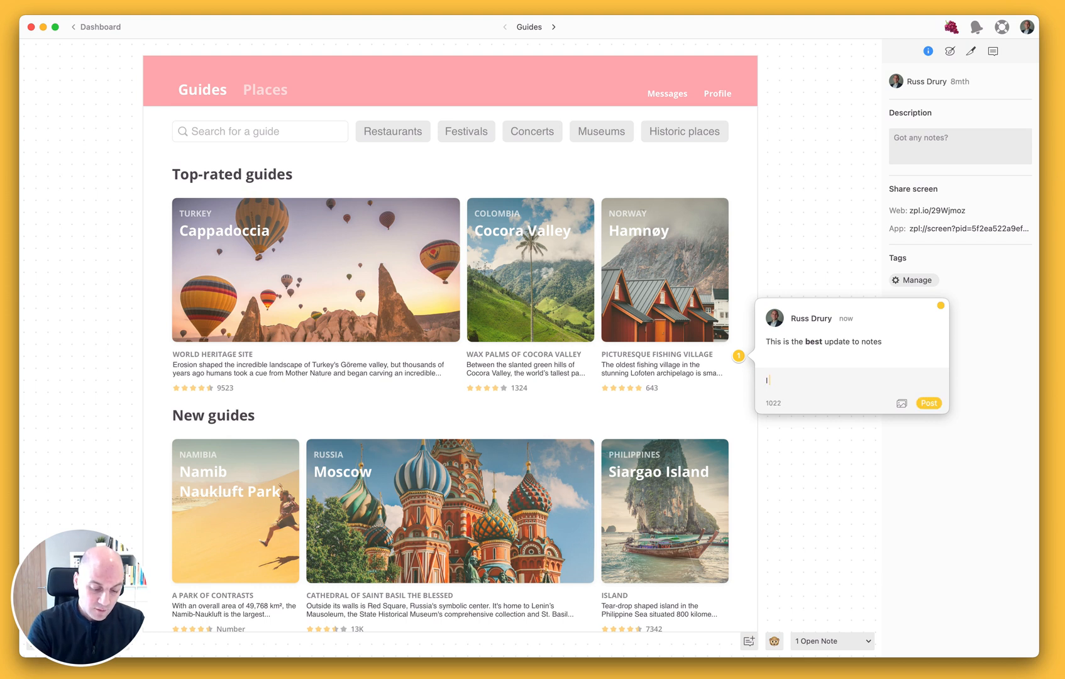
- Post the reply "I wish we could have had this even sooner" with even in italics
{"action": "type", "text": "I wish we could hav"}
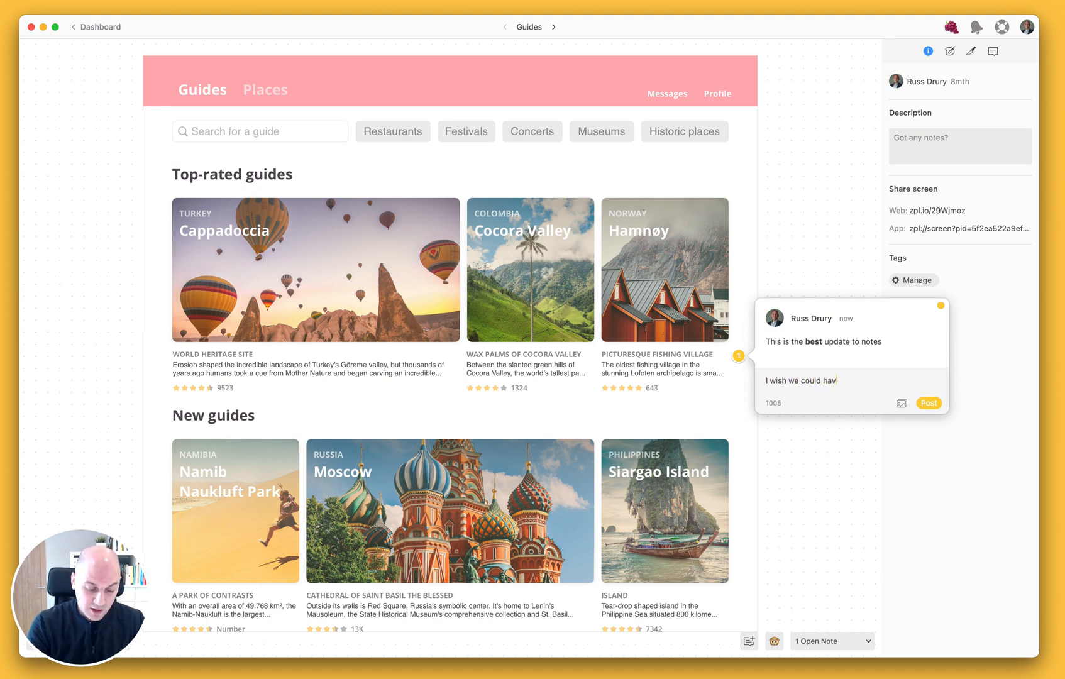
{"action": "type", "text": "e had this"}
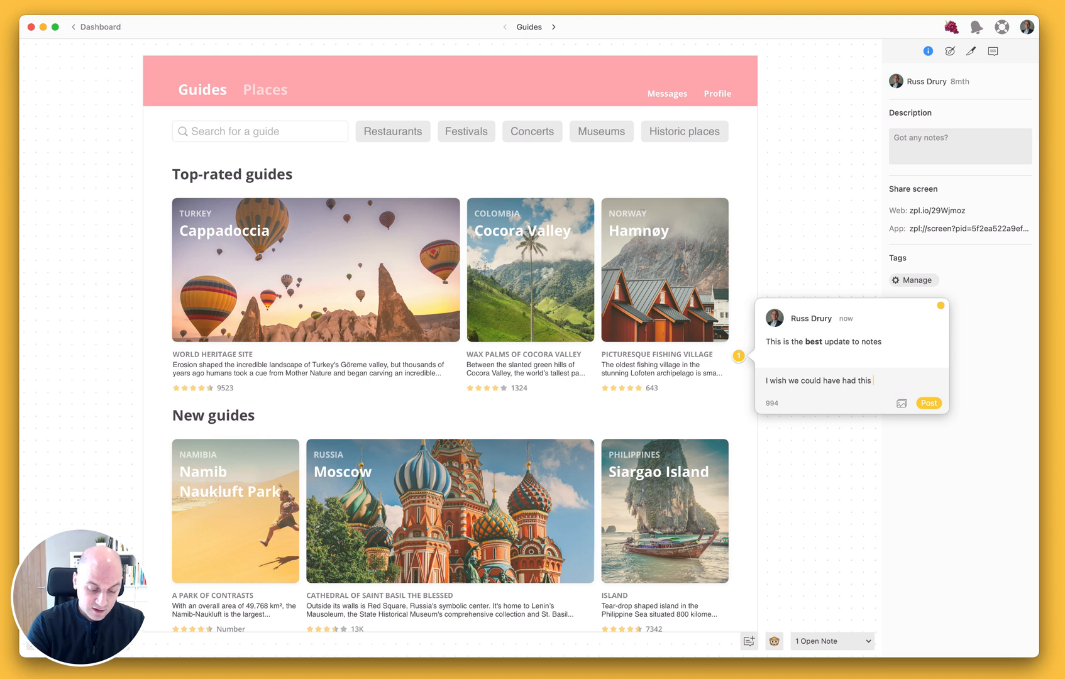
{"action": "type", "text": "_even_"}
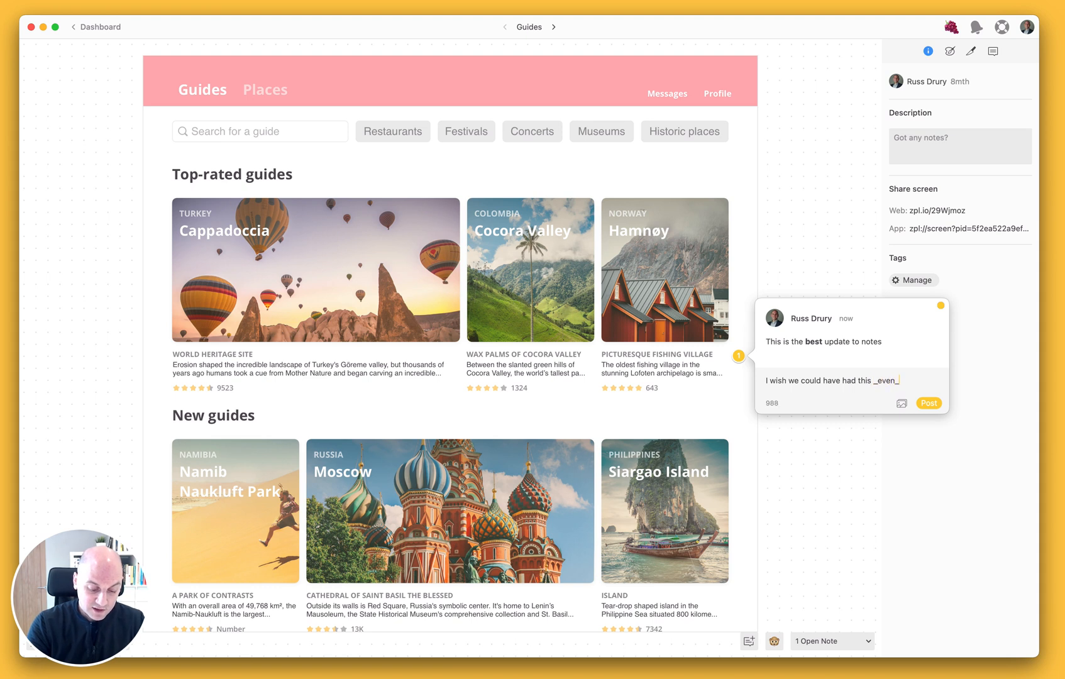
{"action": "type", "text": "sooner"}
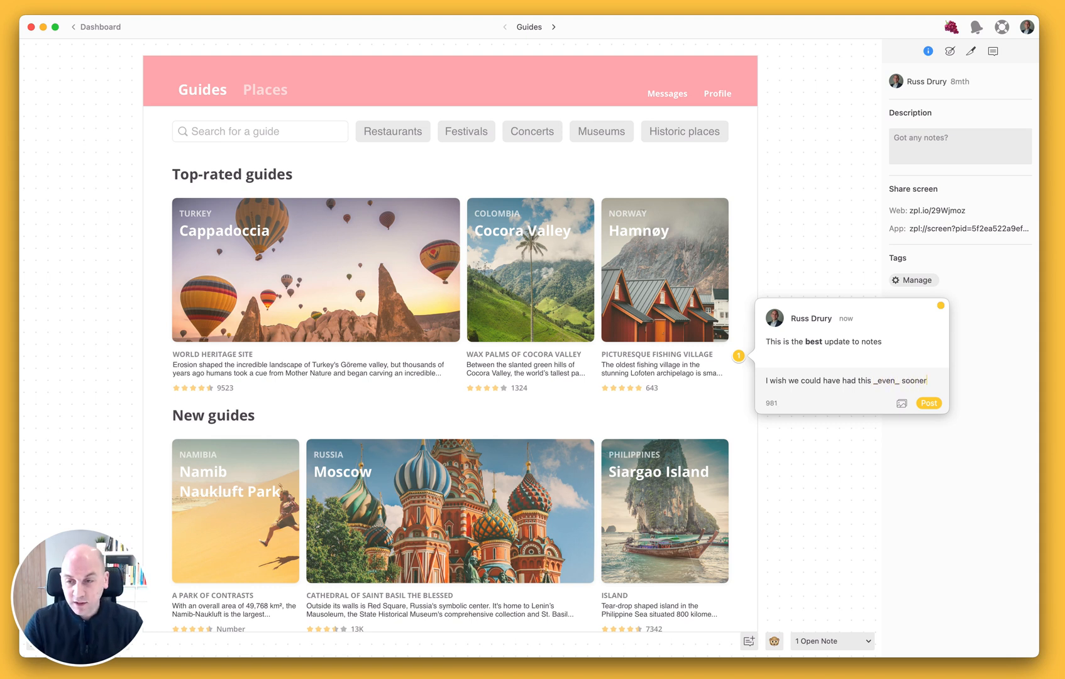
{"action": "left_click", "coordinate": [928, 402]}
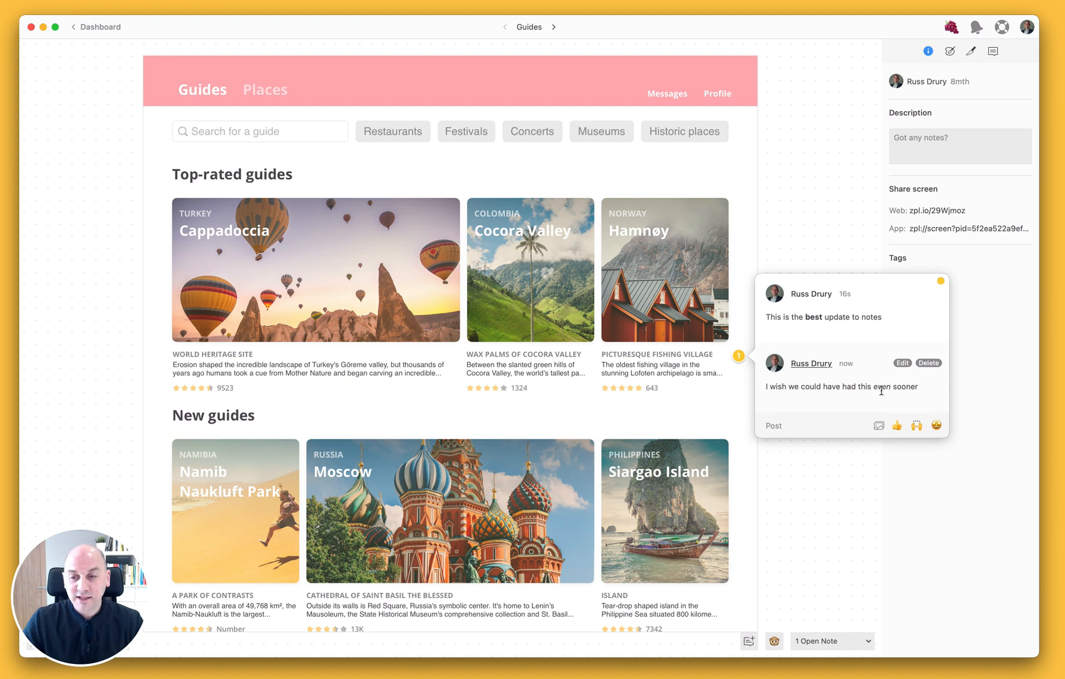
{"action": "mouse_move", "coordinate": [860, 414]}
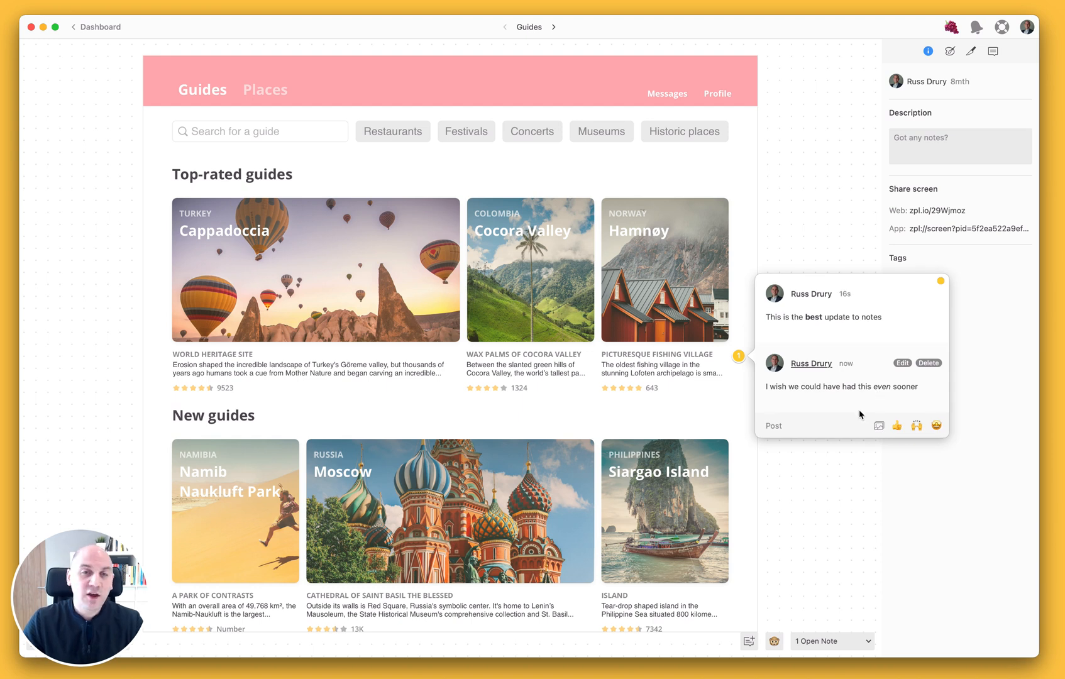
{"action": "mouse_move", "coordinate": [871, 438]}
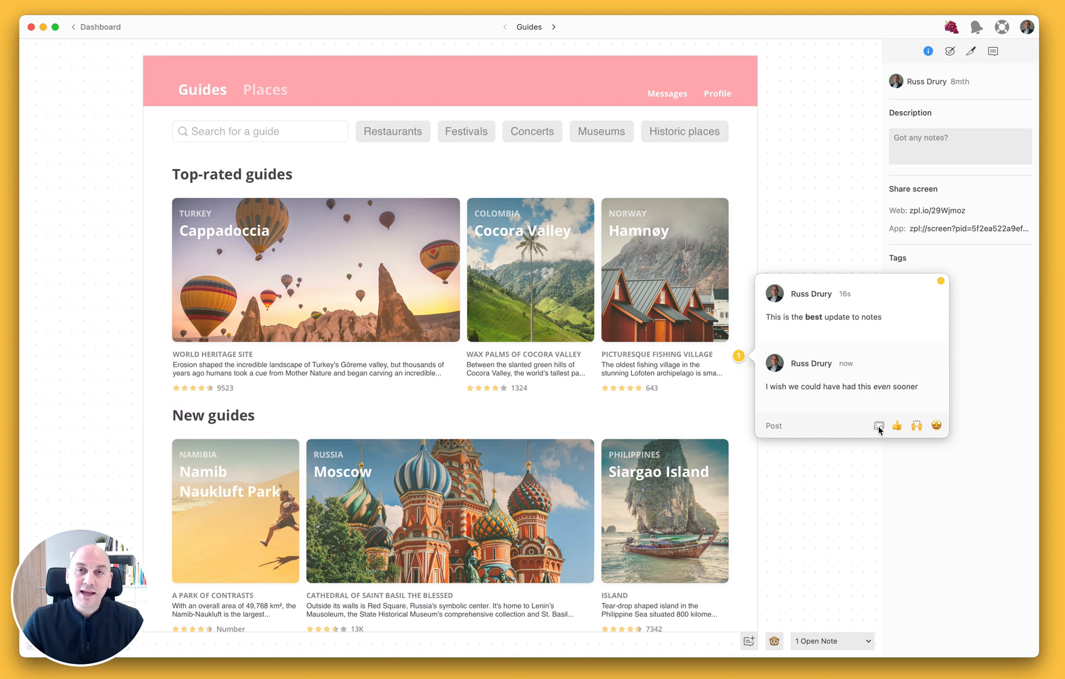
- Attach Screenshot 2021-04-19 at 08.06.15 from the Desktop to a new reply draft
{"action": "left_click", "coordinate": [878, 426]}
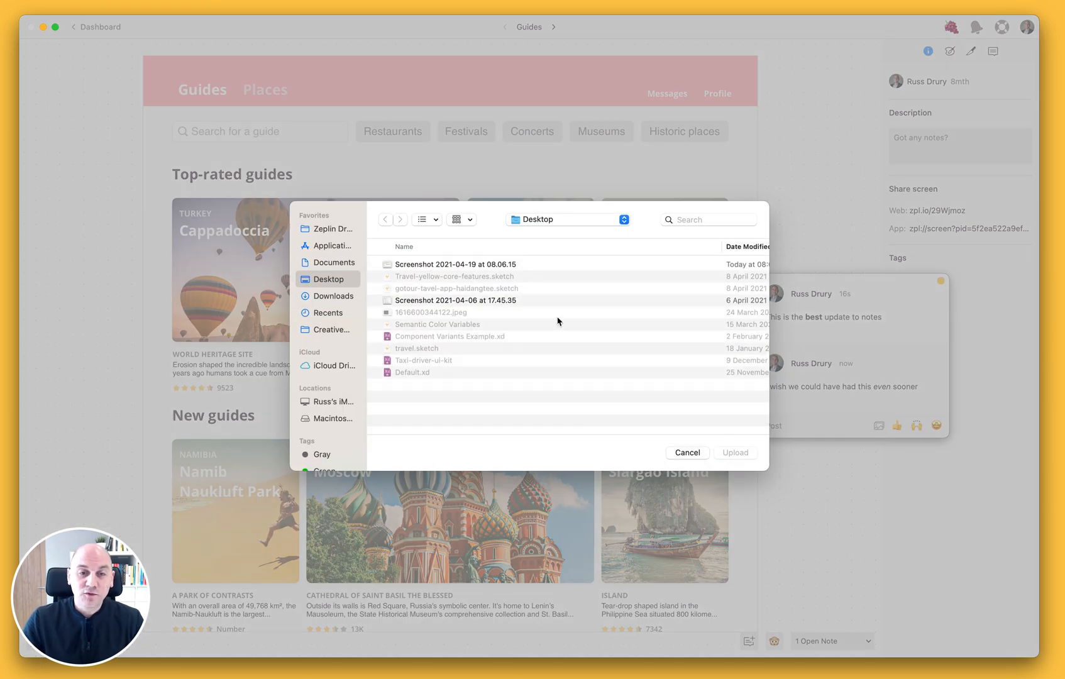
{"action": "left_click", "coordinate": [735, 452]}
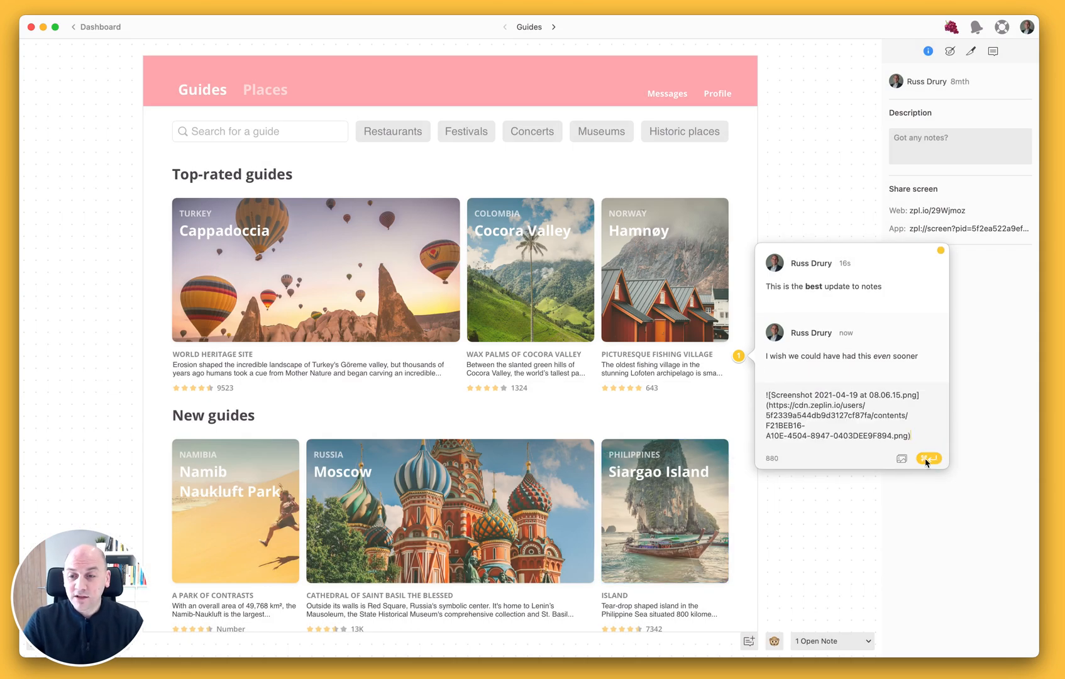
{"action": "left_click", "coordinate": [928, 458]}
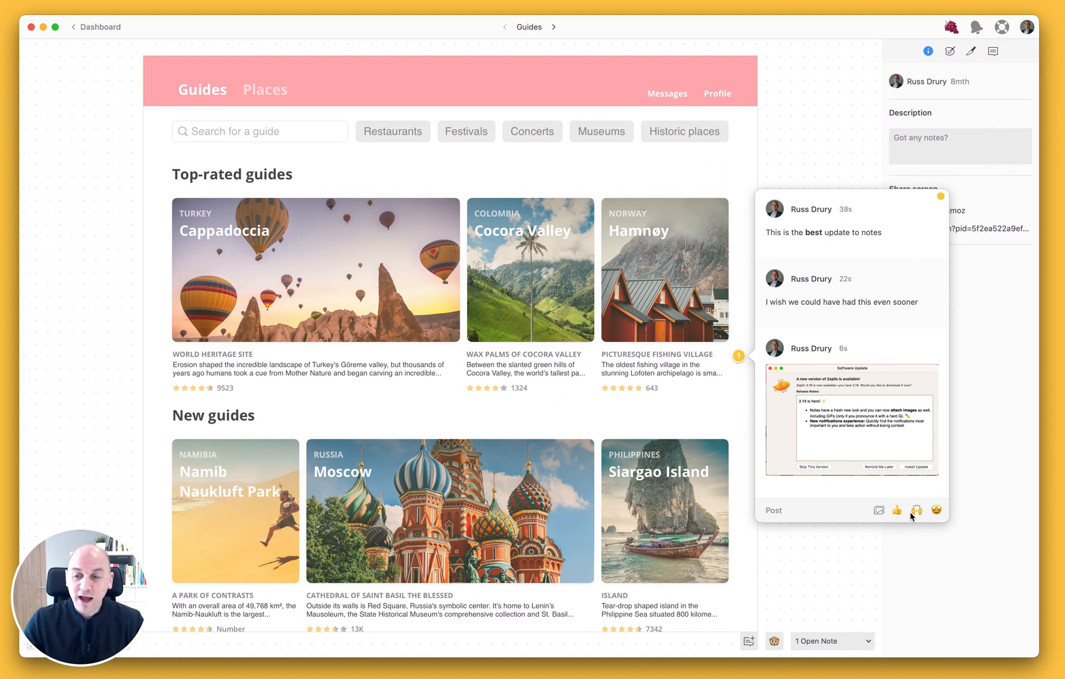
- React to the Hamnøy note thread with the raised-hands emoji
{"action": "left_click", "coordinate": [916, 509]}
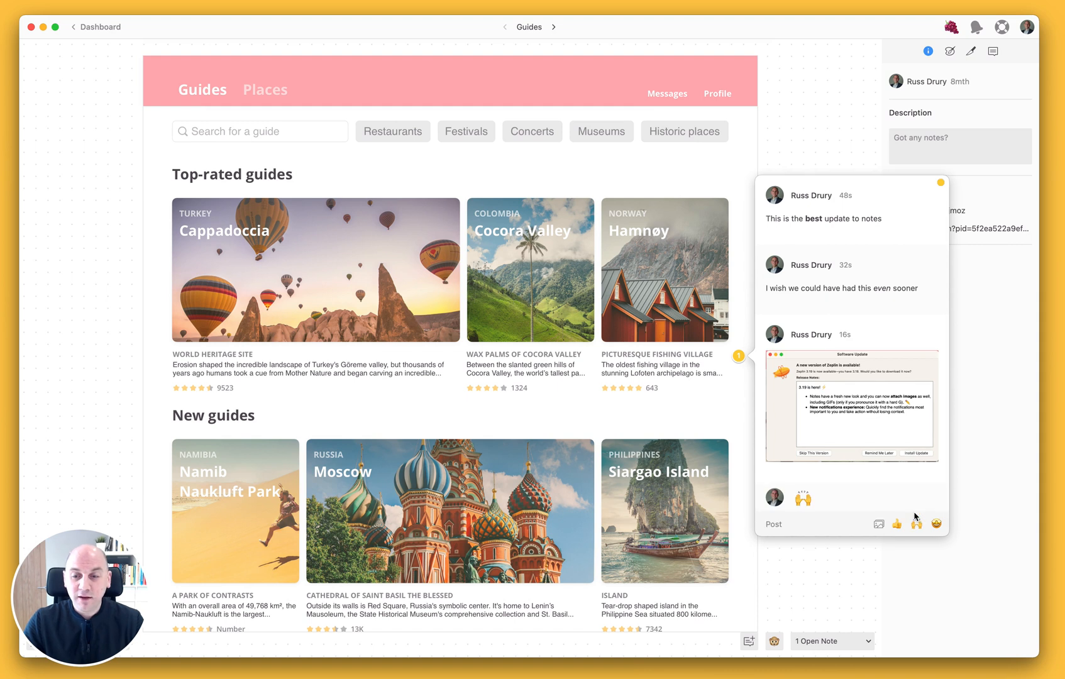
{"action": "mouse_move", "coordinate": [847, 559]}
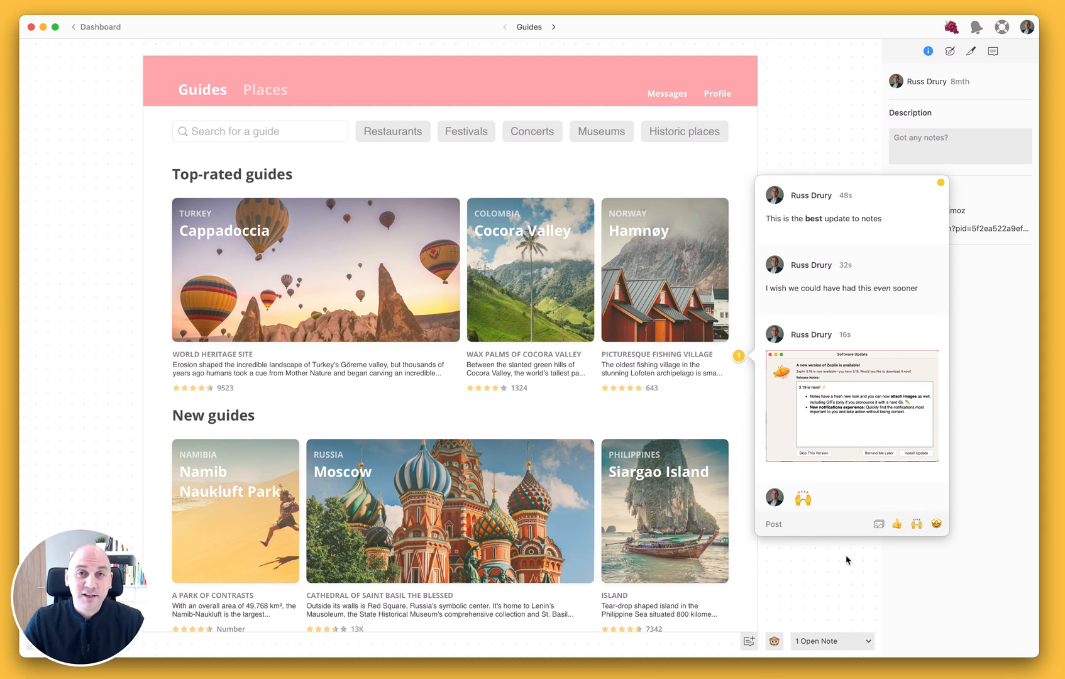